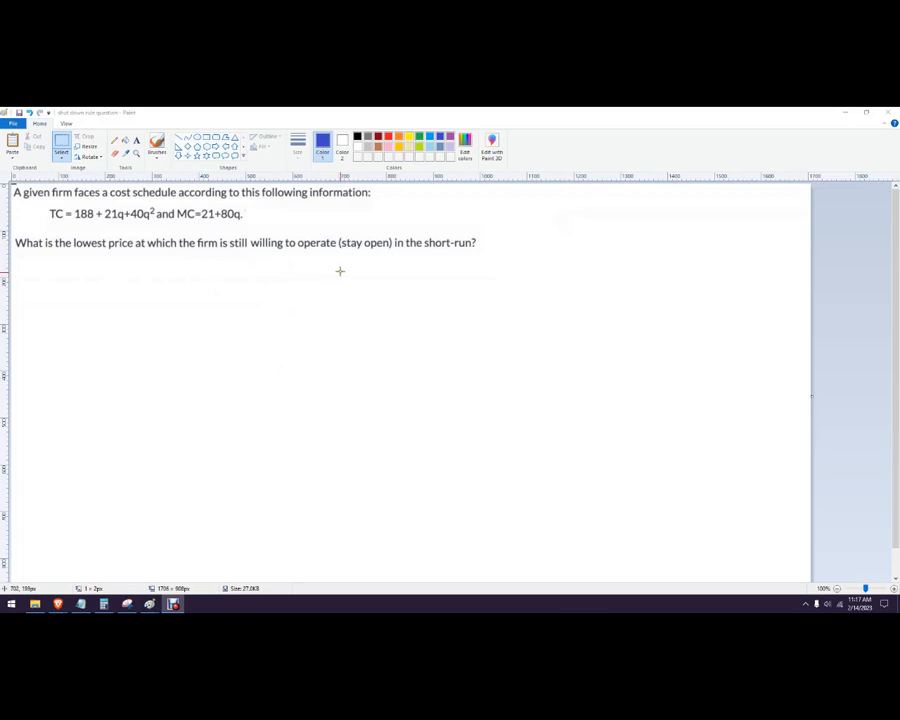
Select the Brushes tool with blue as Color 1 for handwriting.
left_click(157, 143)
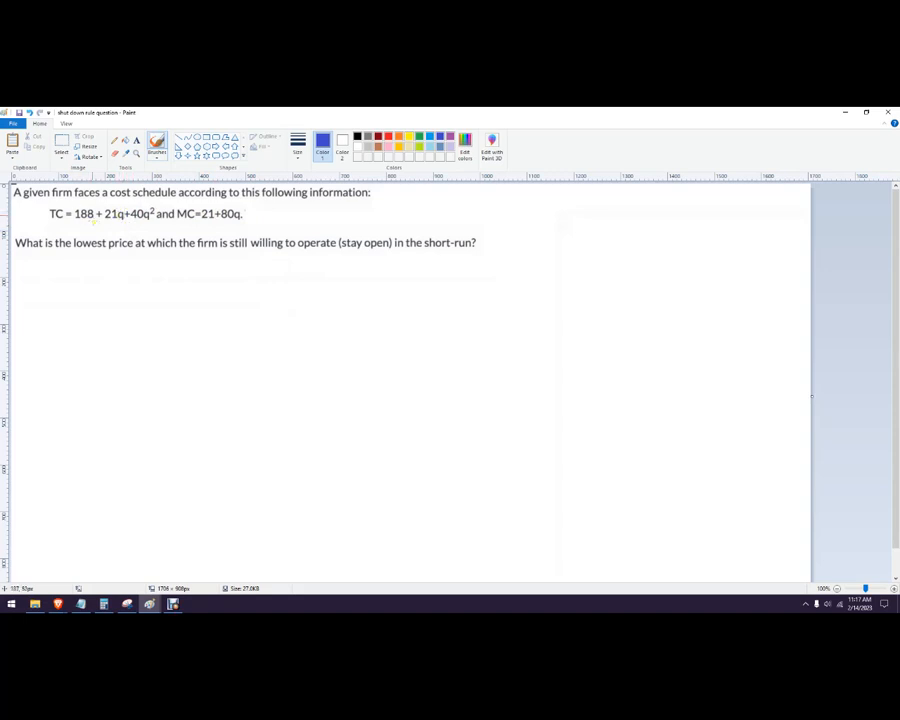
mouse_move(467, 191)
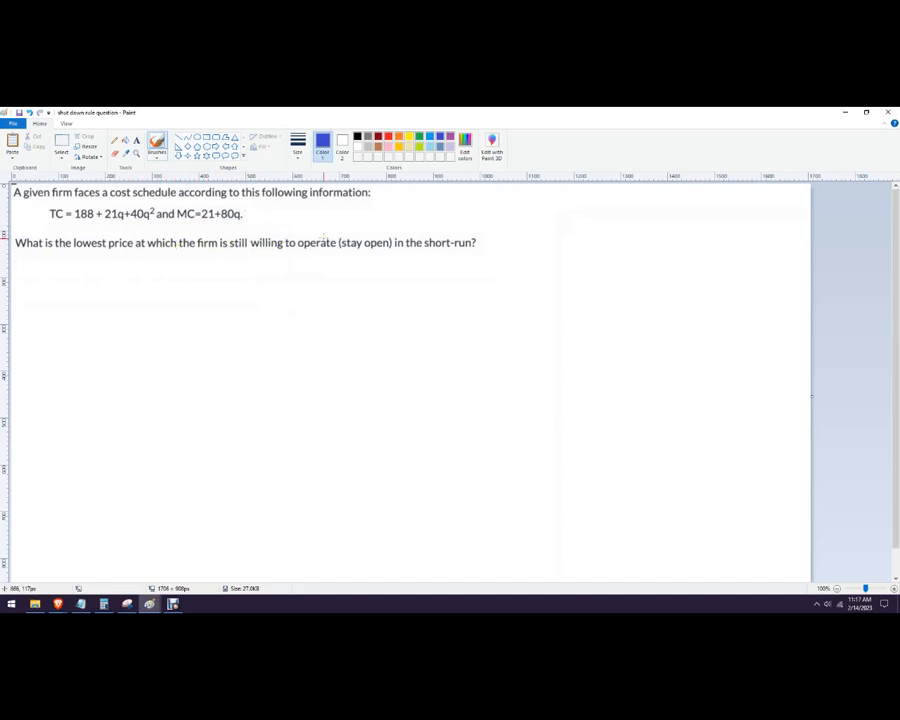
mouse_move(462, 200)
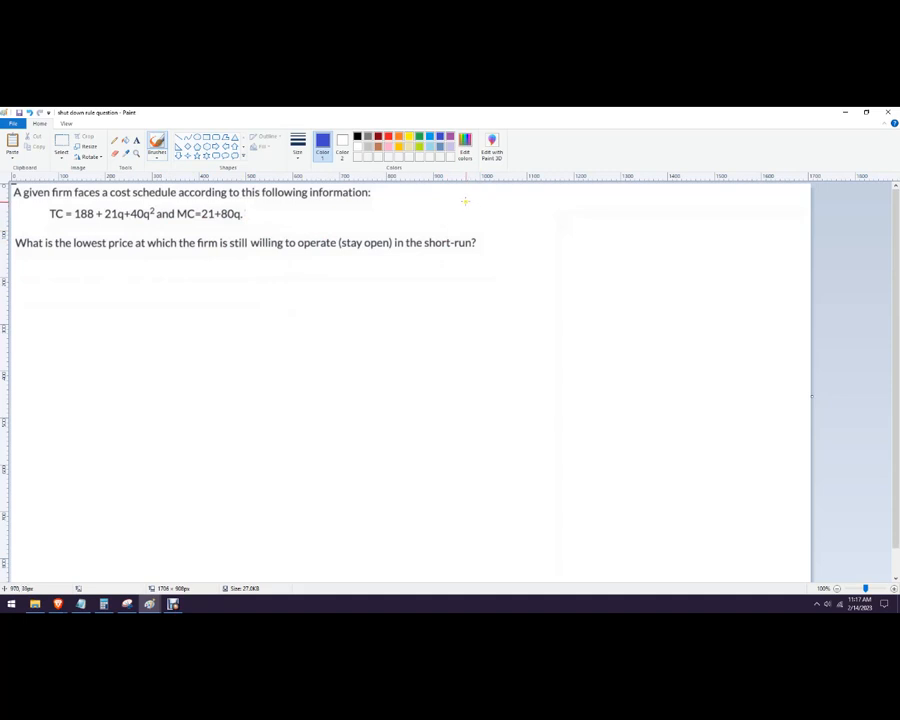
Handwrite 'AVC = MC' at the top right with 'min' under AVC.
left_click_drag(465, 210, 485, 200)
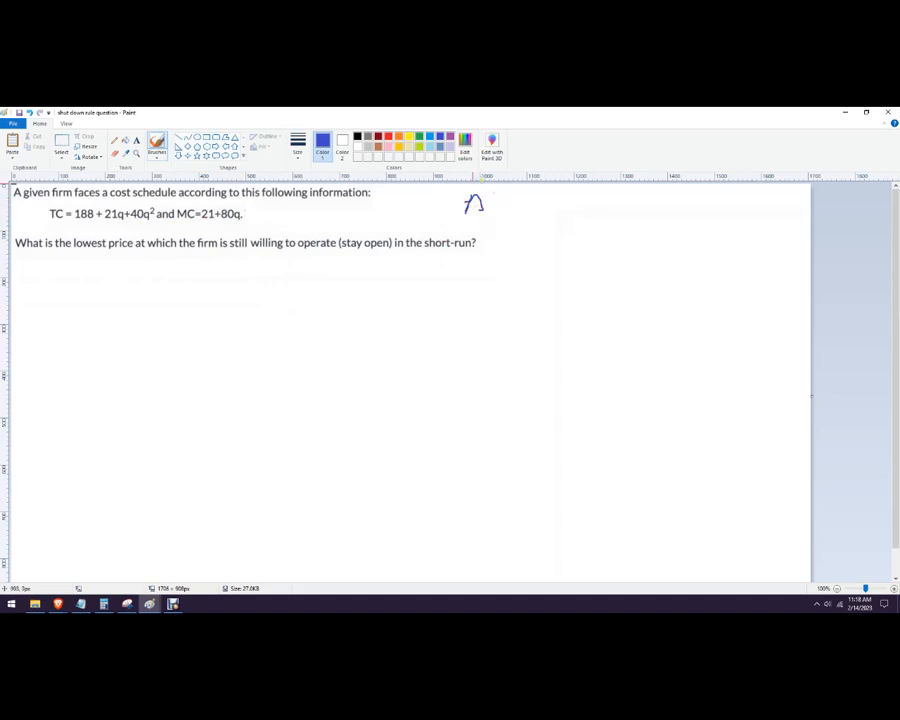
left_click_drag(472, 205, 505, 205)
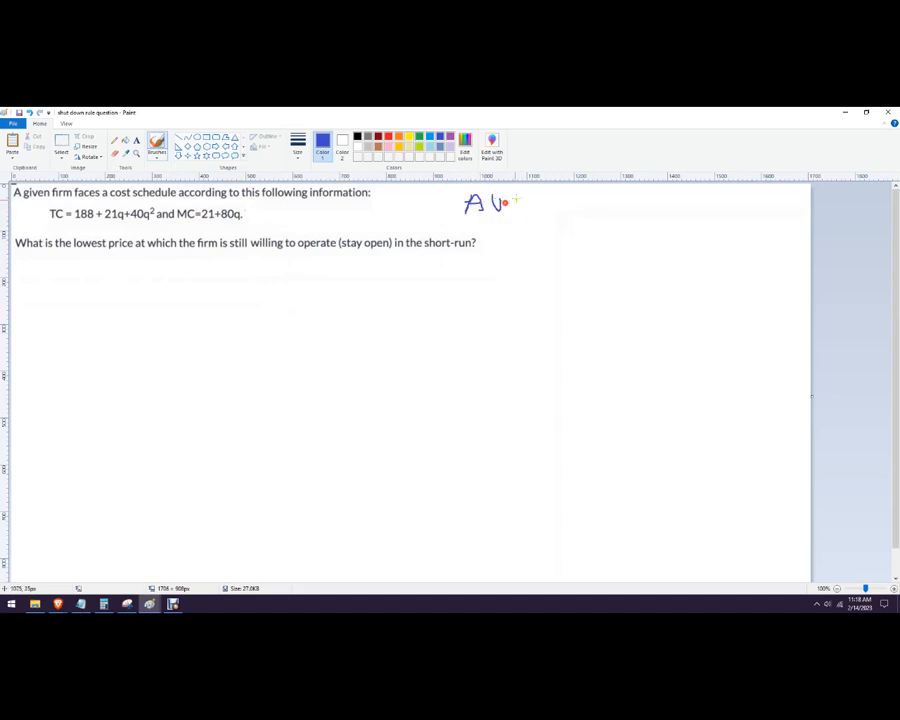
left_click_drag(505, 203, 575, 203)
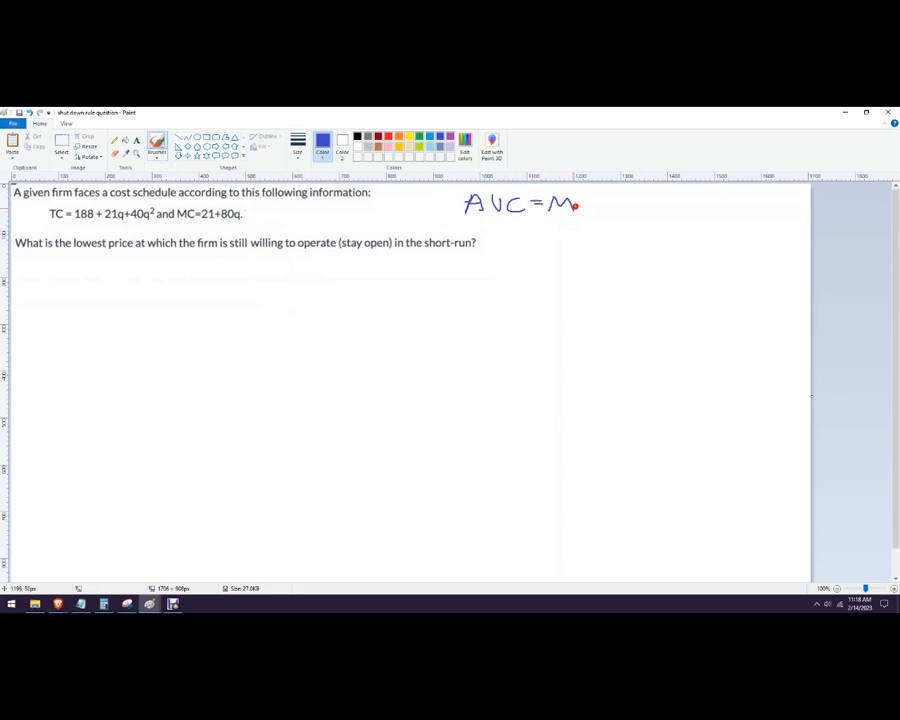
left_click_drag(578, 203, 603, 215)
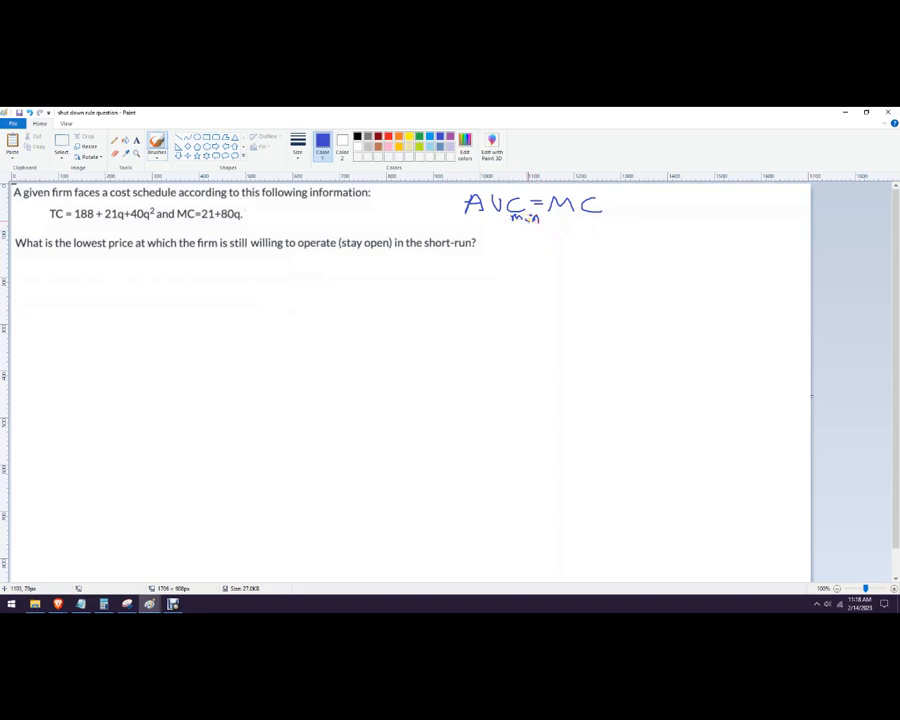
mouse_move(537, 243)
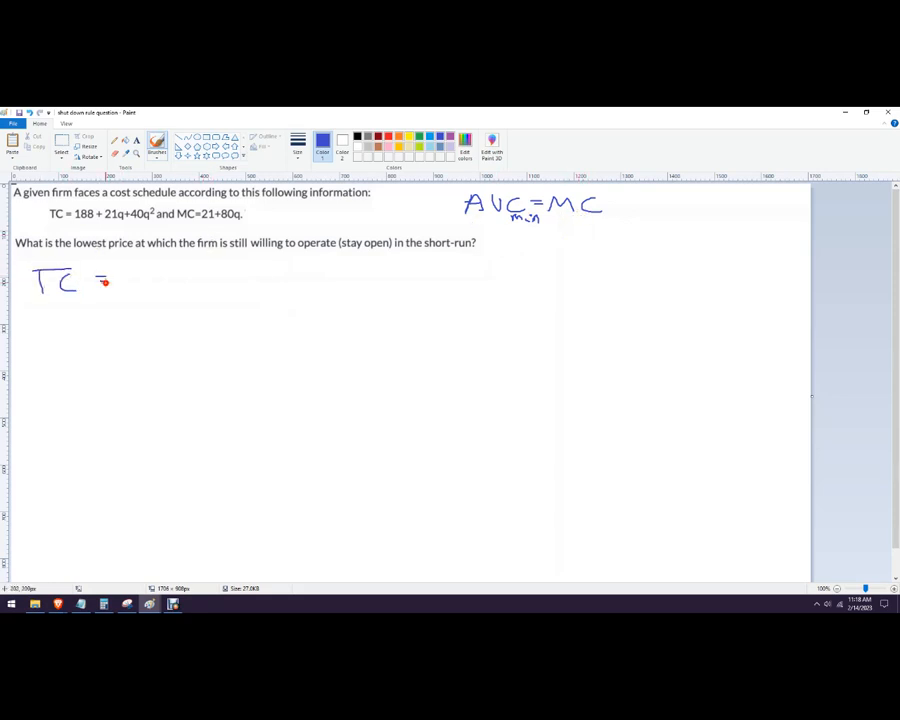
Write TC = 188+21q+40q², bracket 188 as FC, and note VC/Q = AVC.
left_click_drag(100, 280, 155, 280)
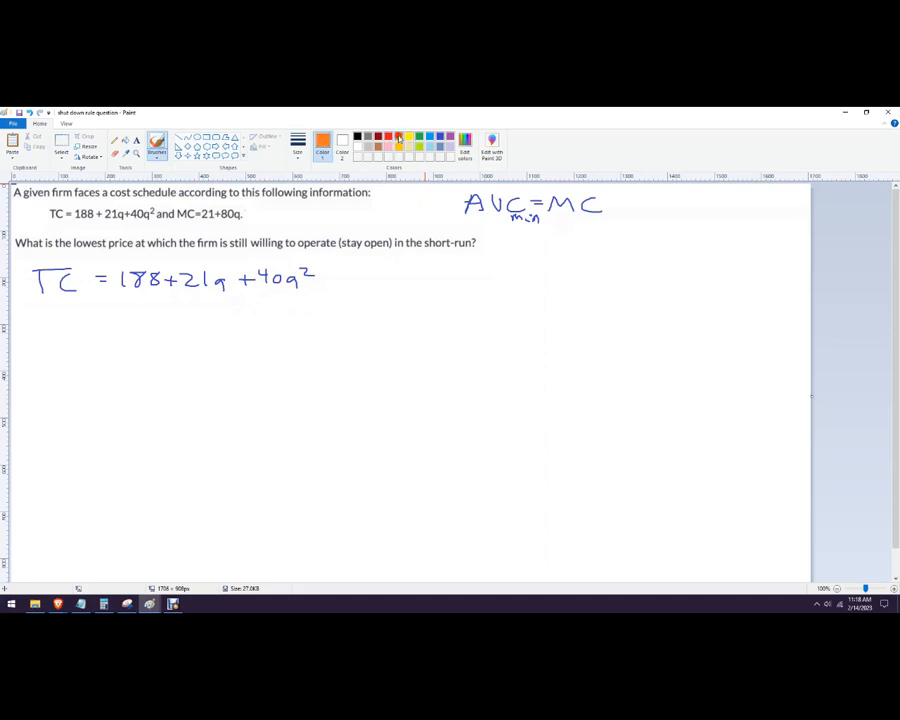
left_click_drag(110, 305, 148, 300)
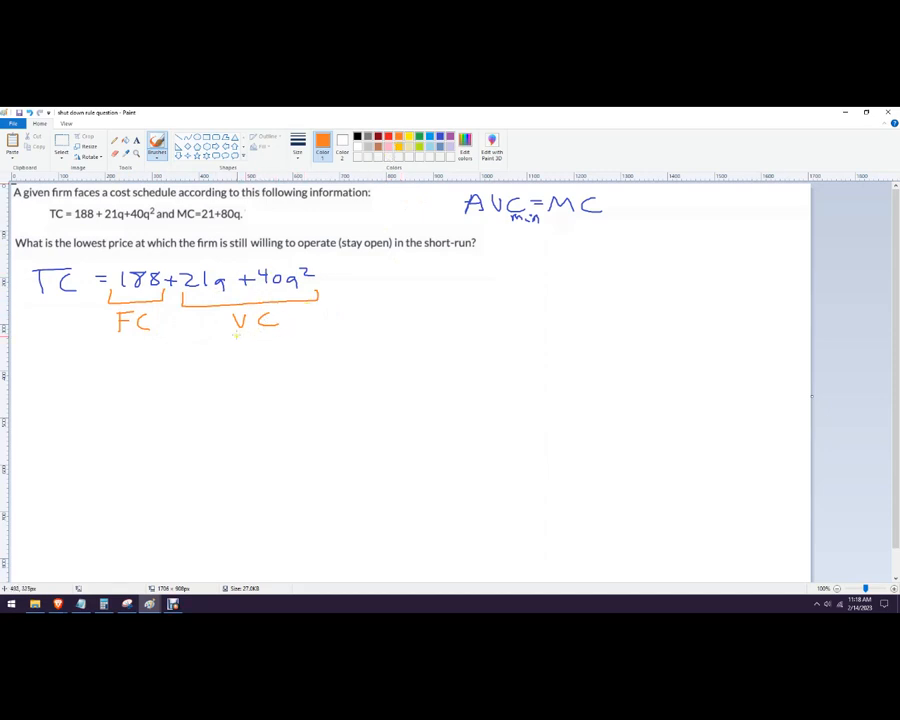
left_click_drag(235, 335, 275, 335)
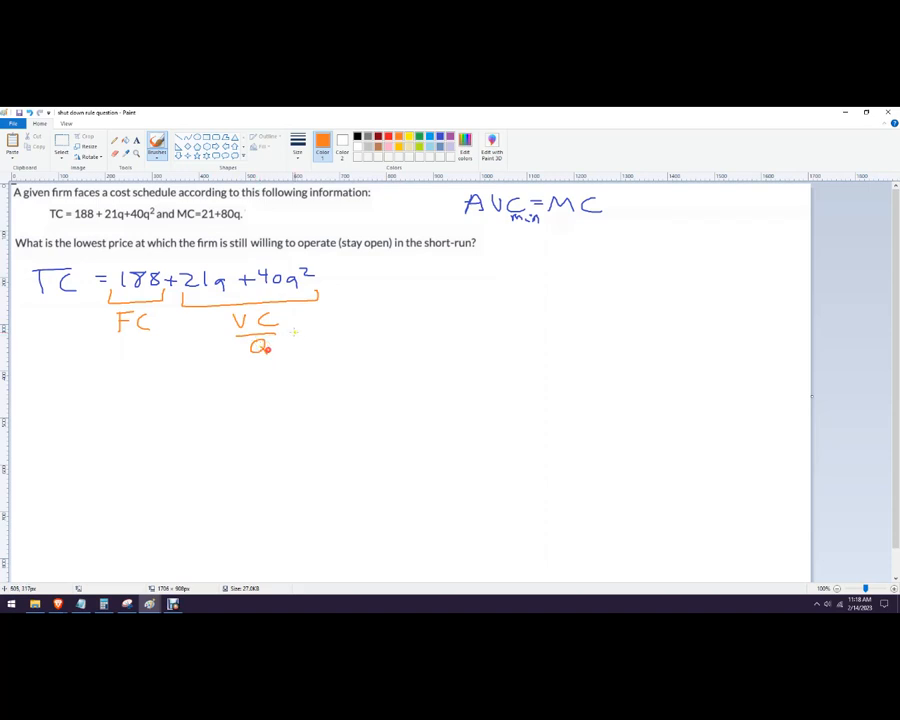
left_click_drag(290, 330, 365, 335)
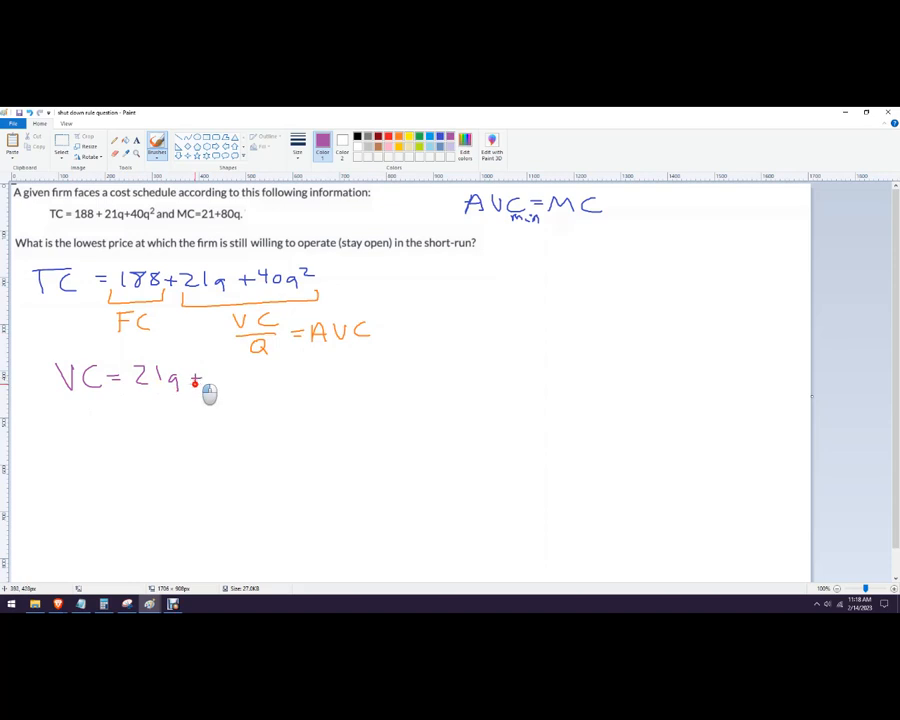
Complete VC = 21q + 40q² and derive AVC = 21 + 40q beneath it.
left_click_drag(190, 378, 240, 378)
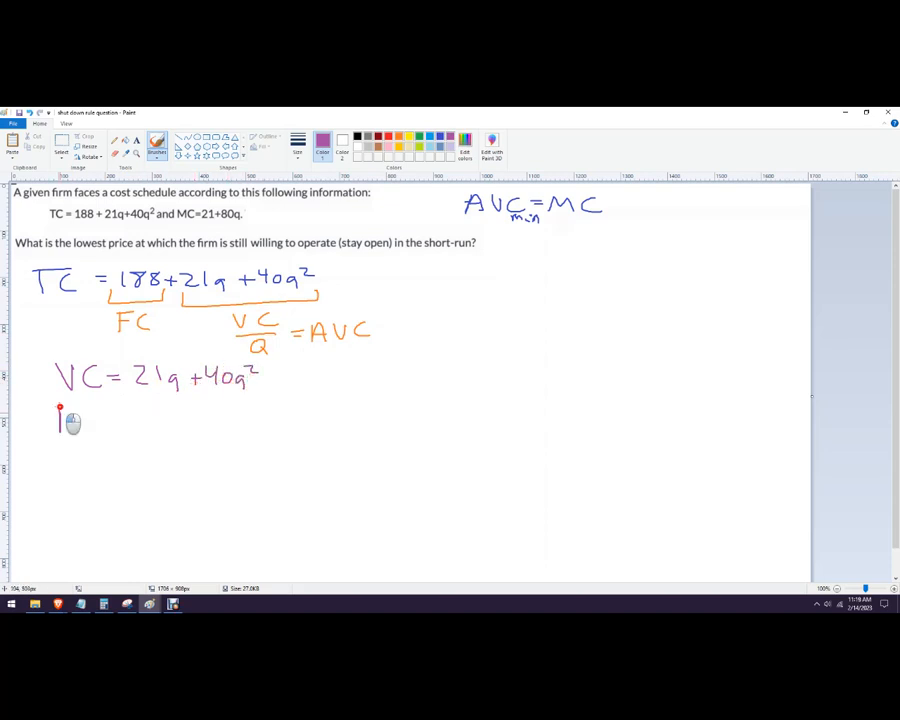
left_click_drag(55, 420, 130, 420)
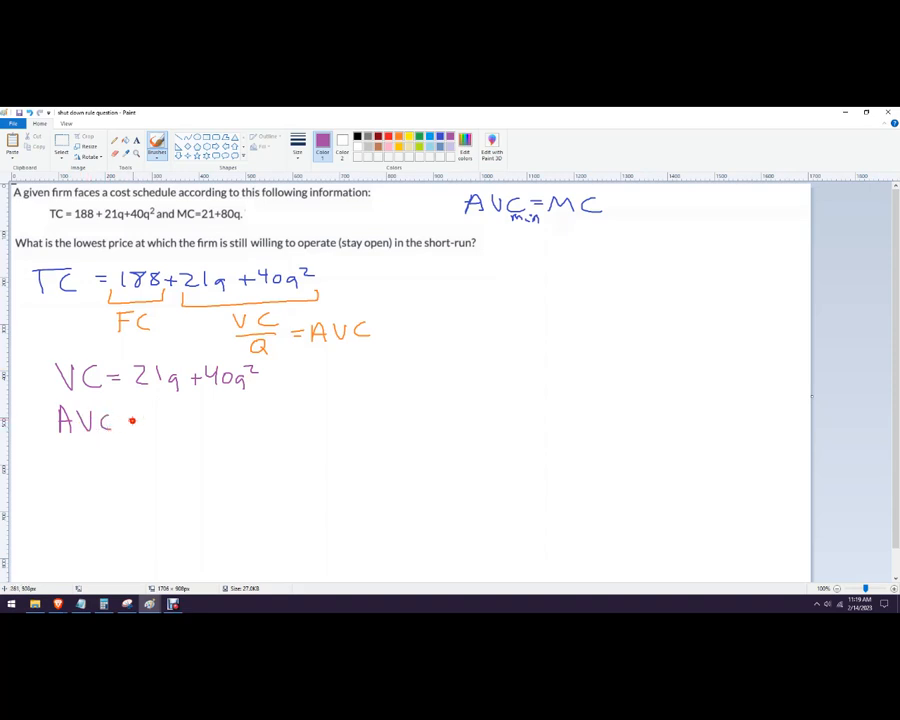
left_click(130, 420)
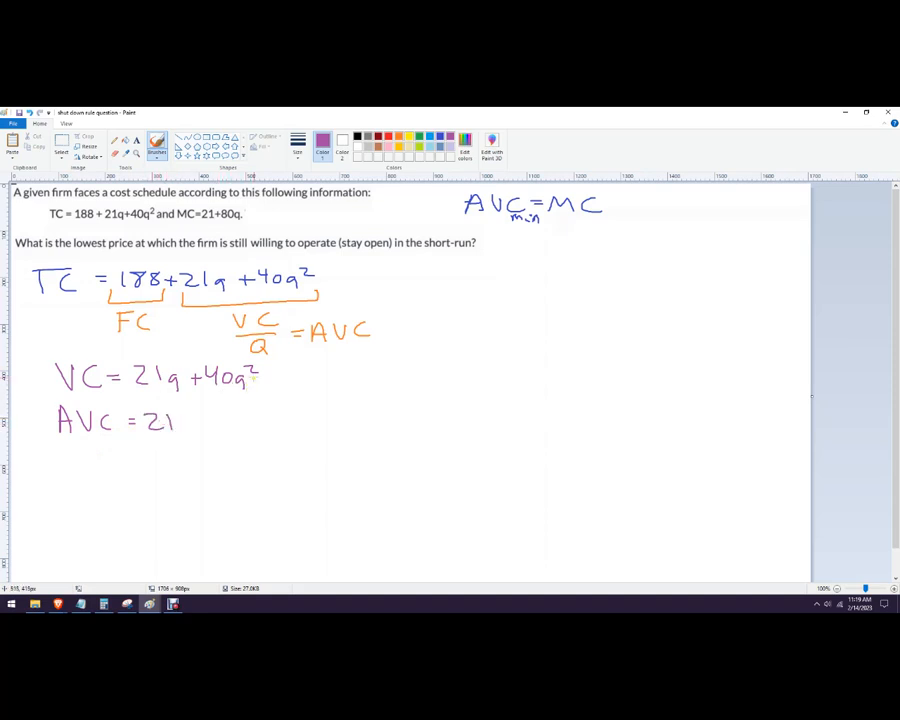
left_click_drag(175, 418, 230, 418)
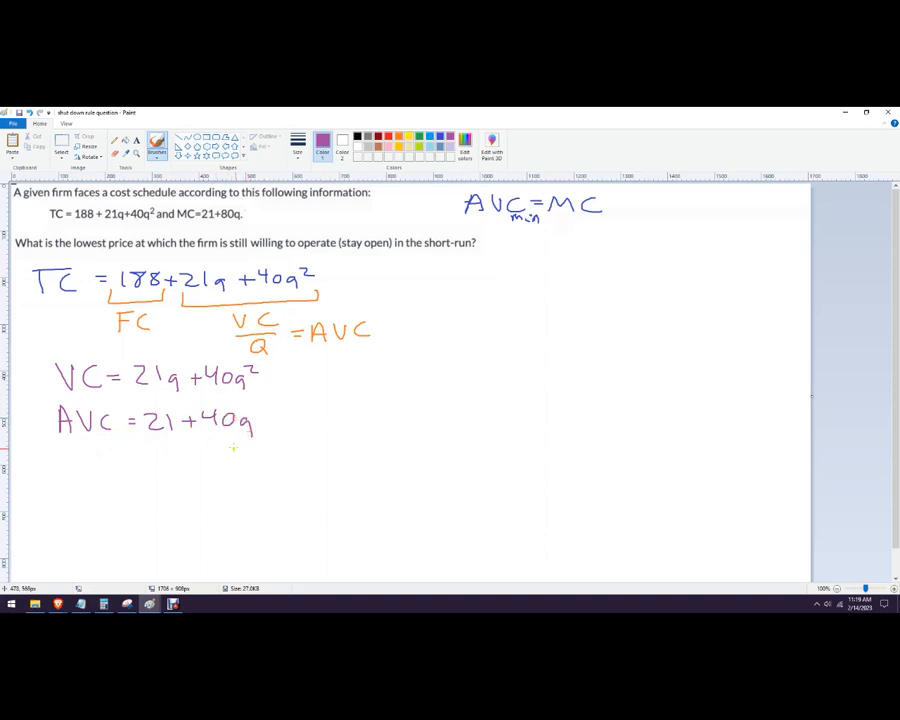
mouse_move(427, 302)
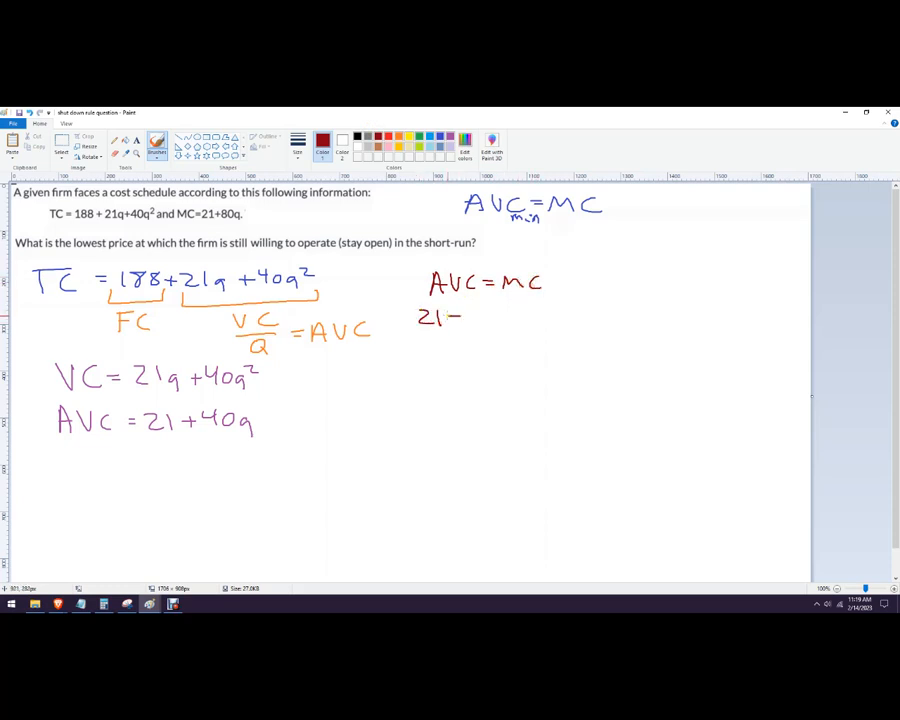
Write 21 + 40q = 21 + 80q in red, simplifying to 0 = 40q and 0 = q.
left_click_drag(445, 318, 490, 318)
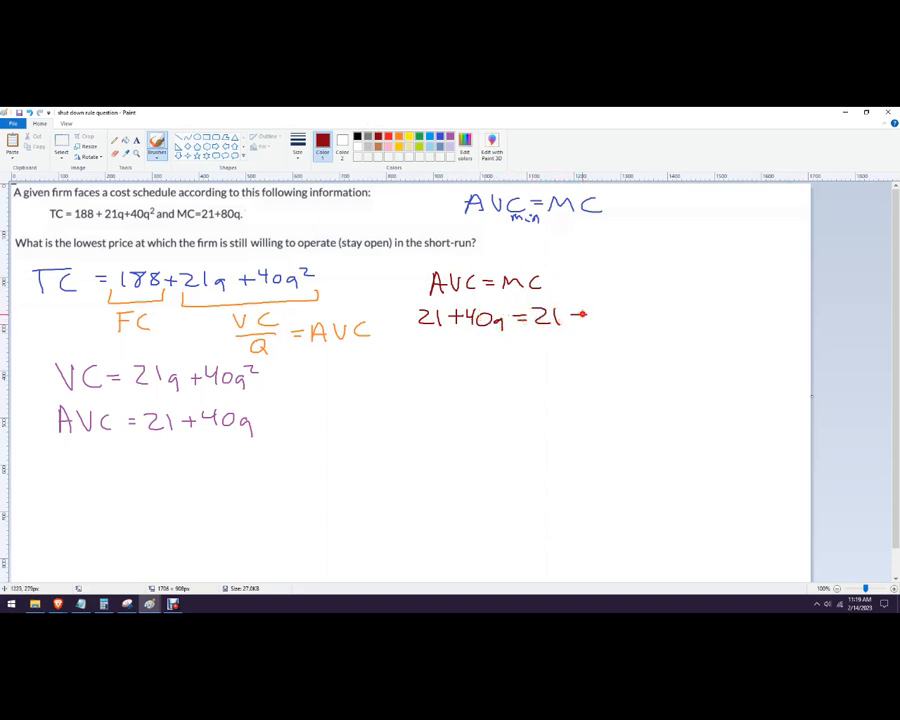
type("+80q")
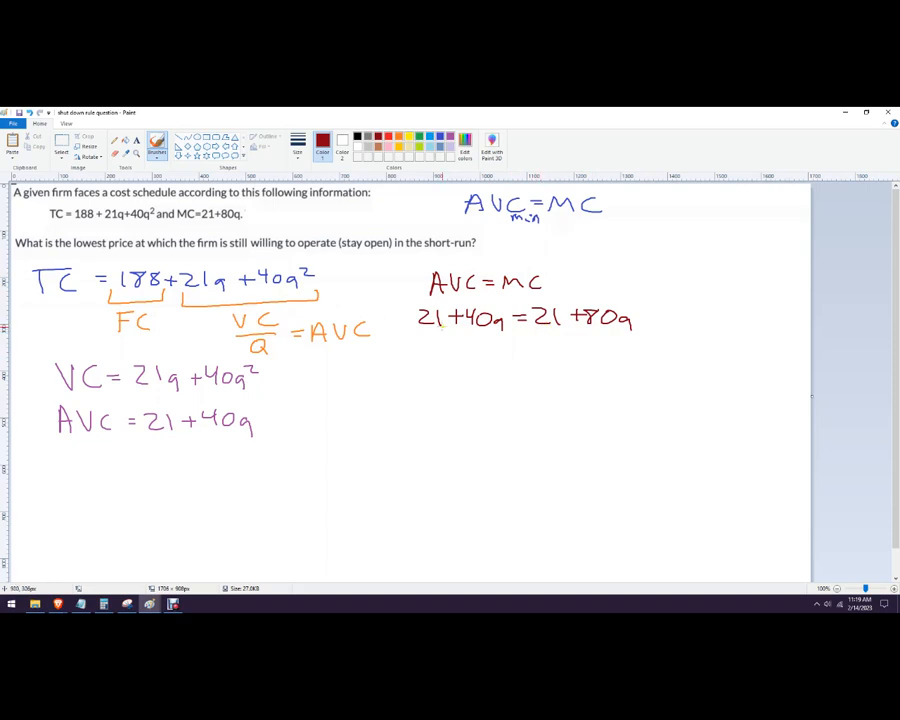
left_click_drag(428, 345, 445, 360)
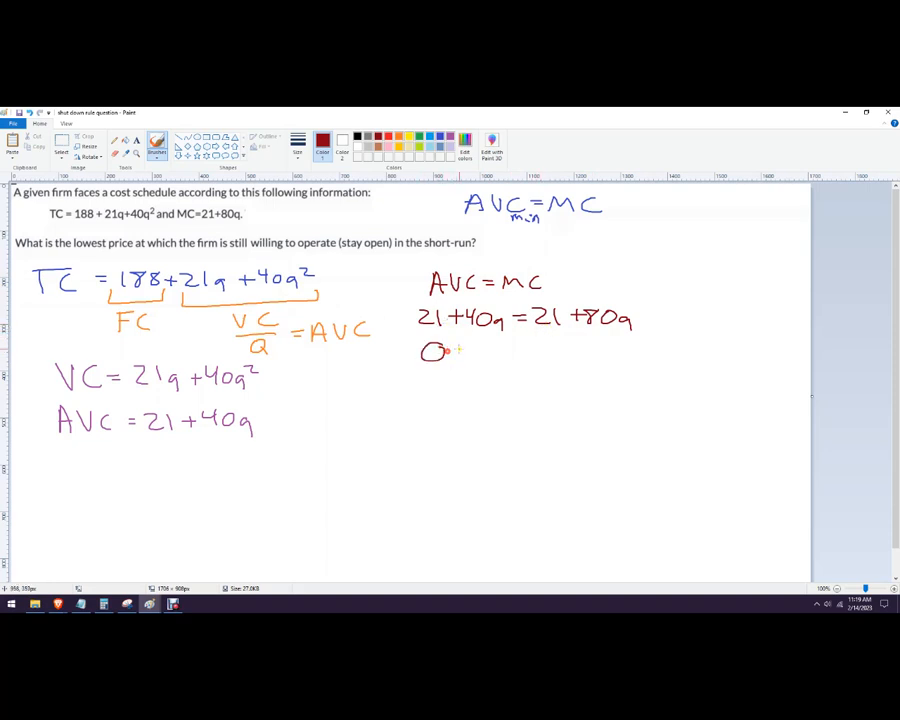
left_click_drag(455, 352, 475, 352)
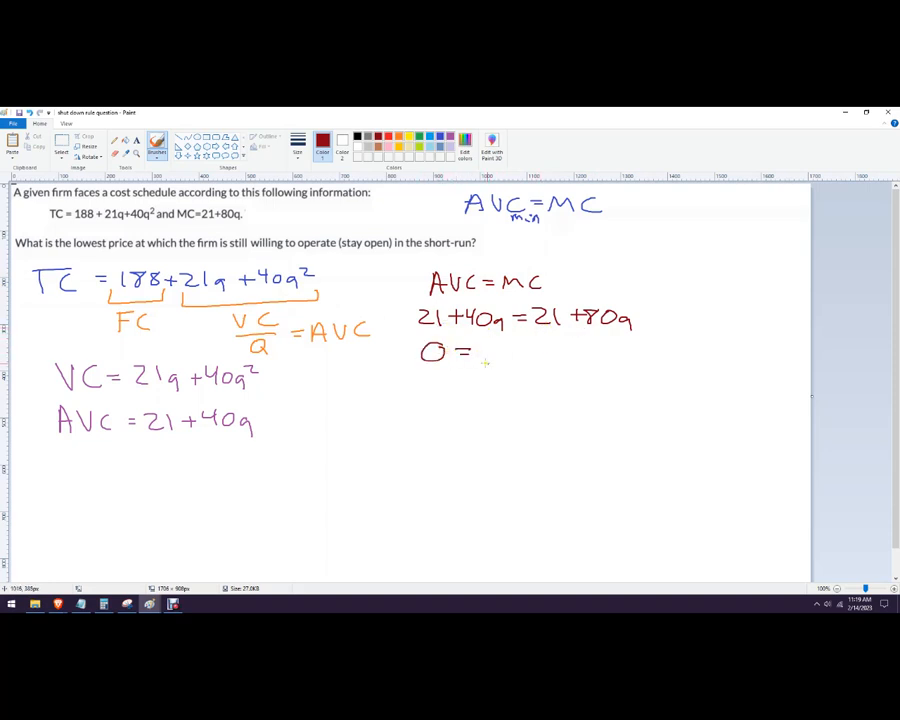
left_click_drag(485, 355, 535, 365)
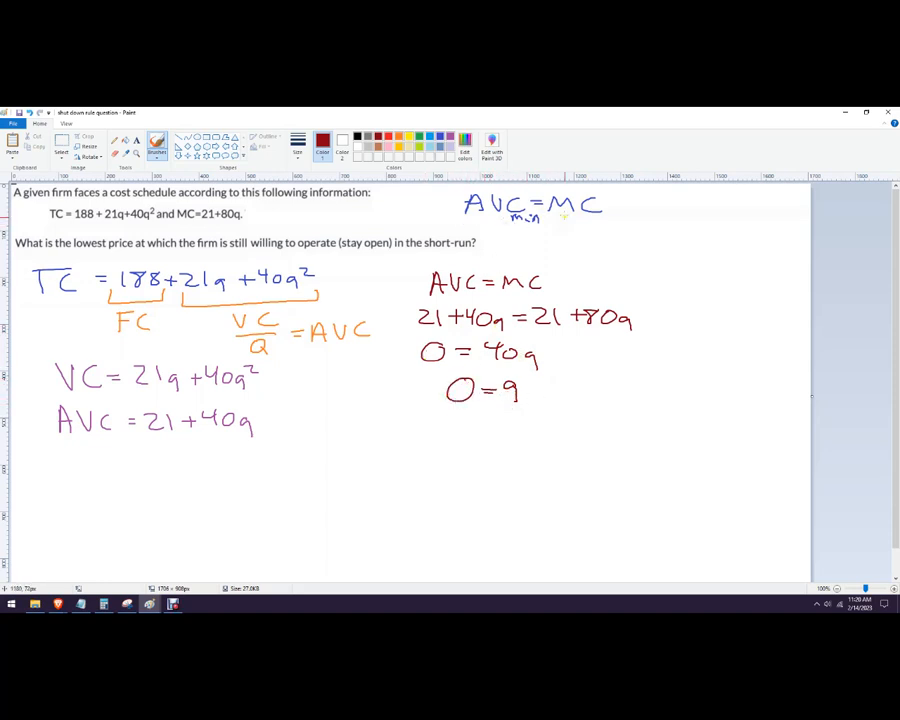
mouse_move(518, 243)
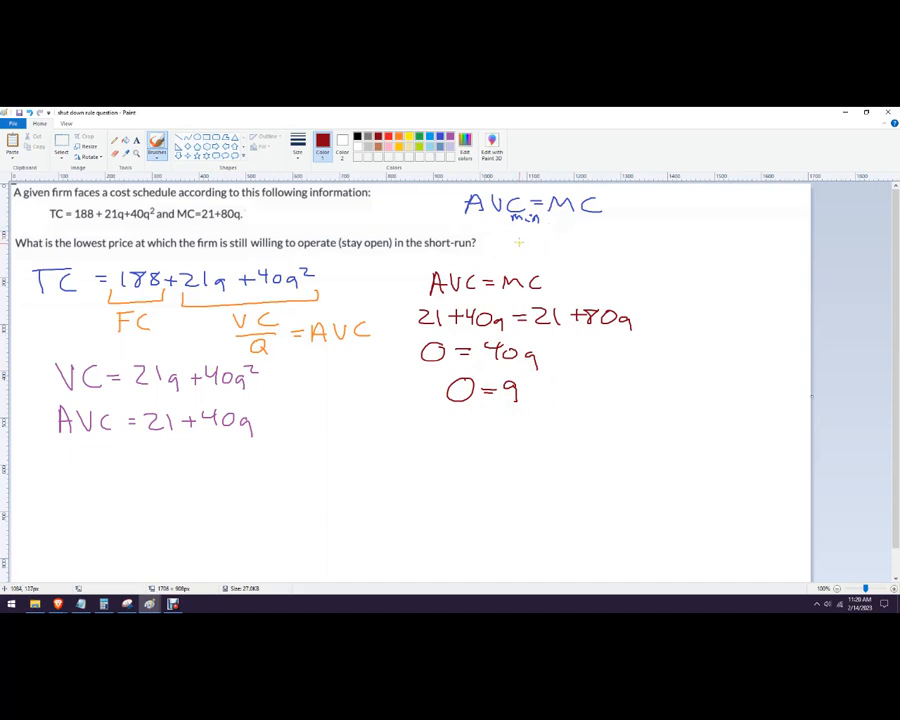
mouse_move(226, 236)
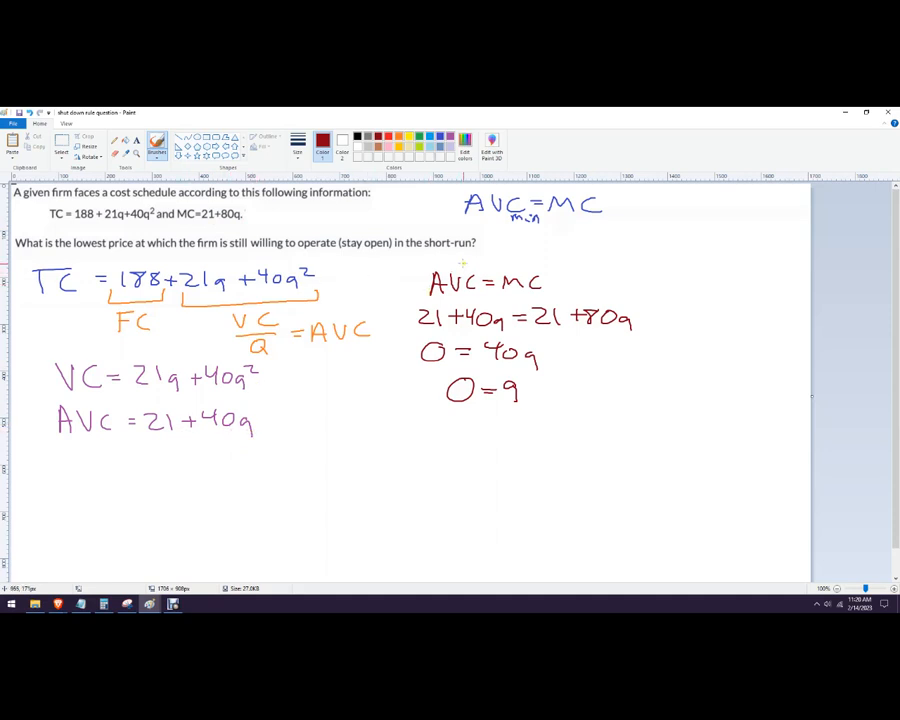
Box 'short-run', link it to 21 = P, and write 'LR = exit, enter' below.
left_click_drag(480, 250, 525, 248)
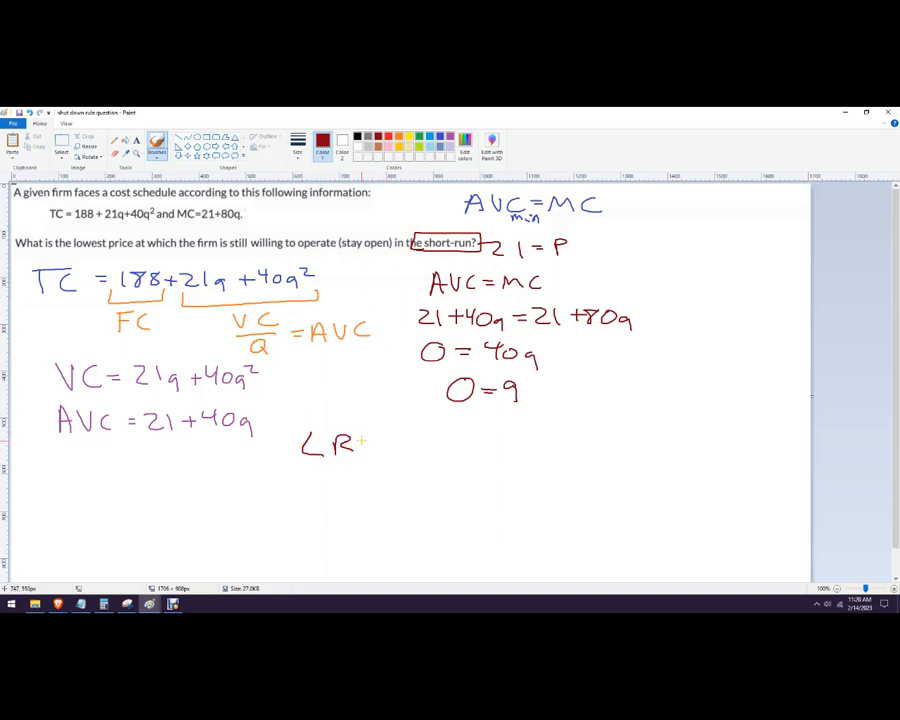
left_click_drag(370, 445, 435, 445)
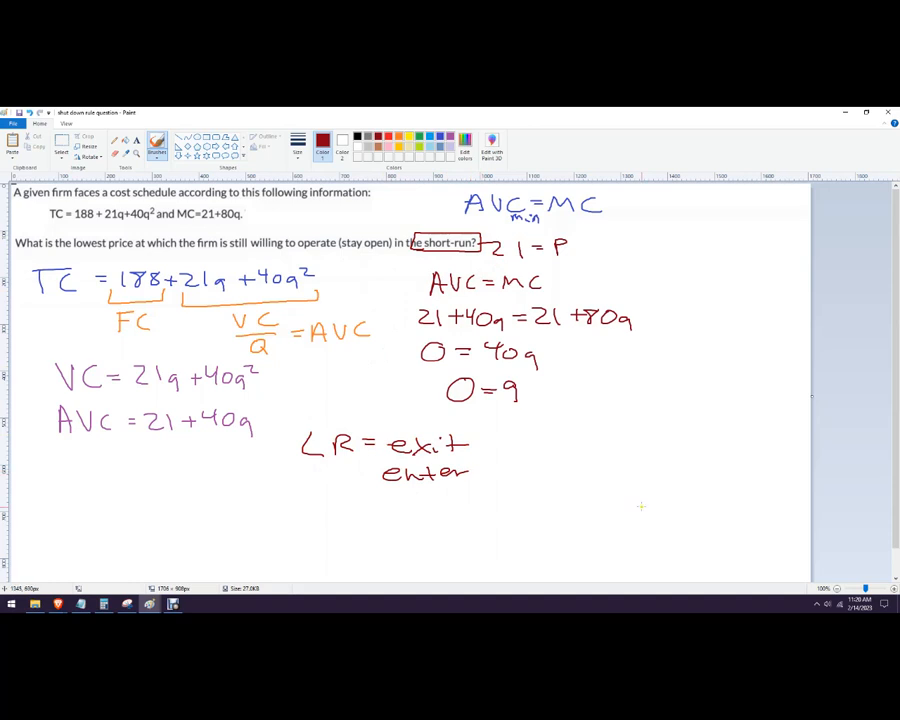
mouse_move(610, 477)
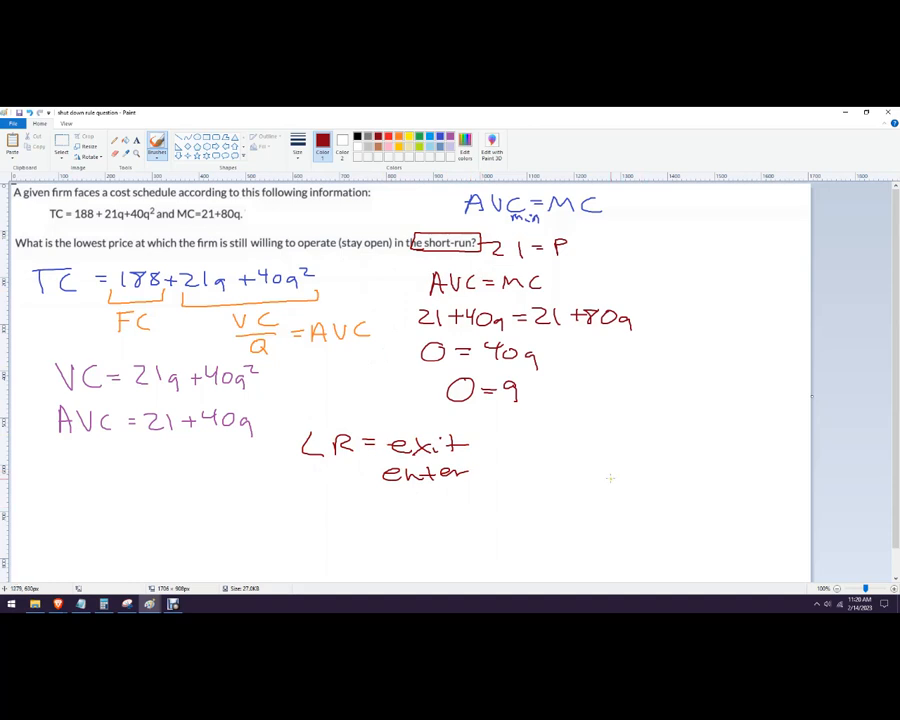